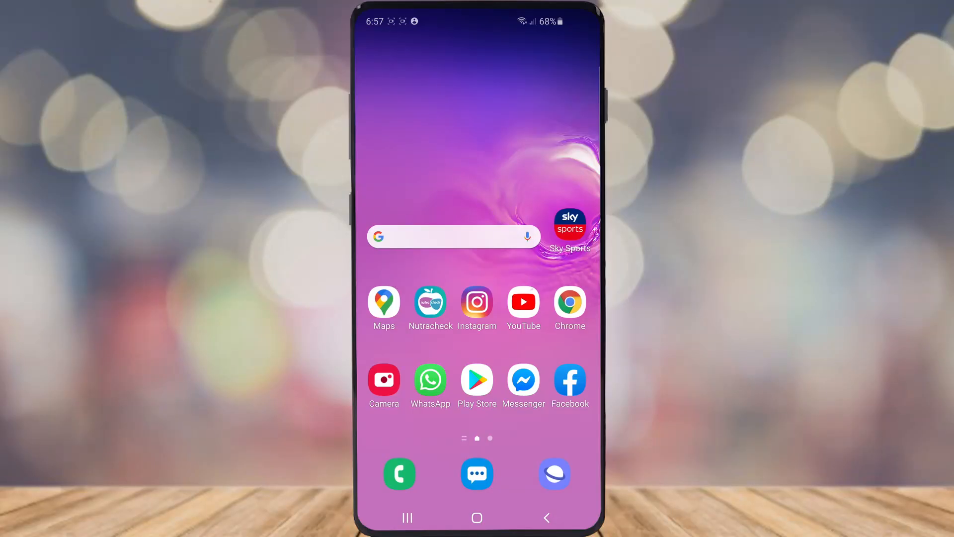
- Launch Instagram and reach the Account settings page via the profile menu and Settings
click(477, 302)
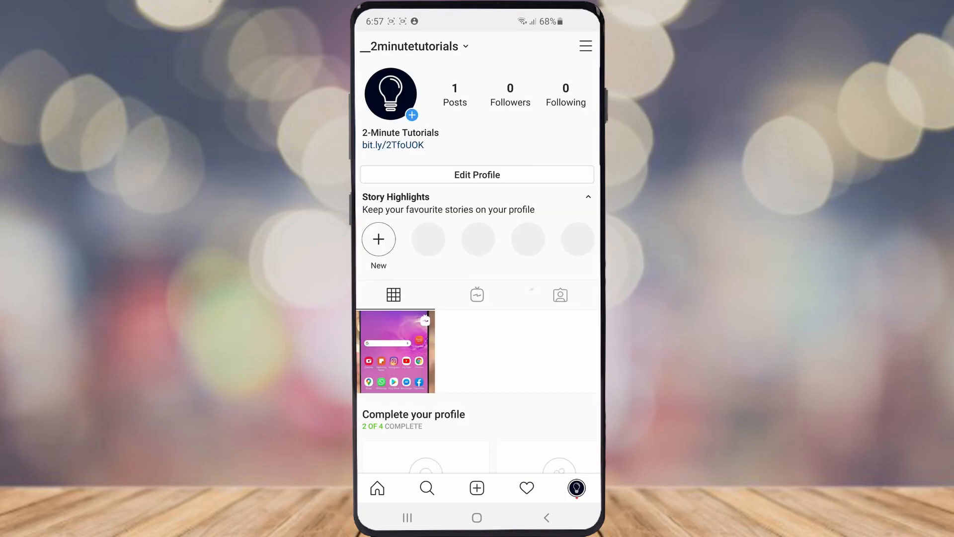
click(584, 45)
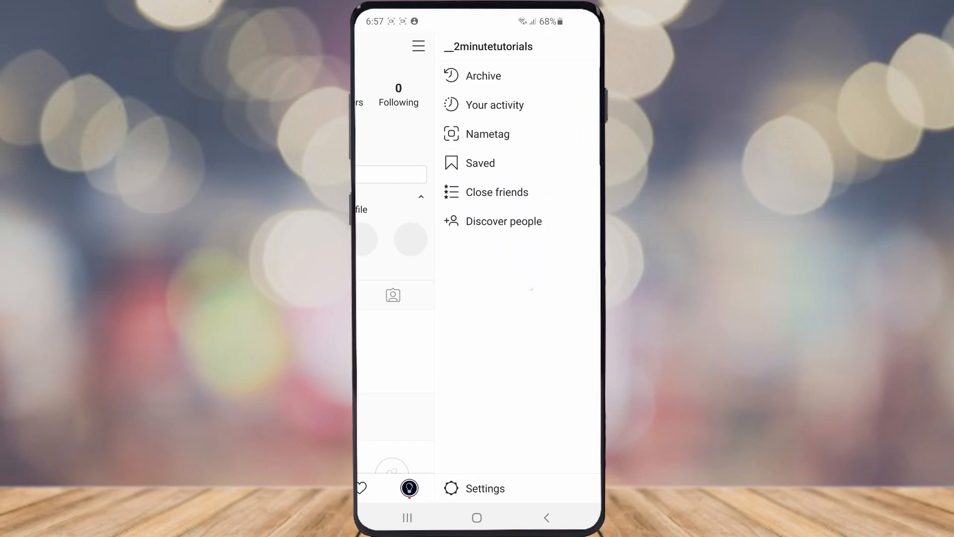
click(490, 488)
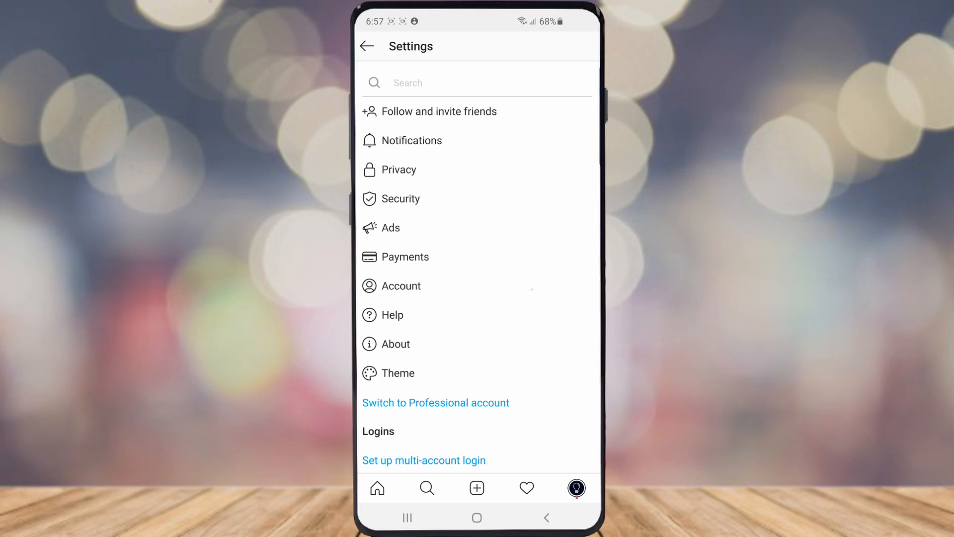
click(402, 285)
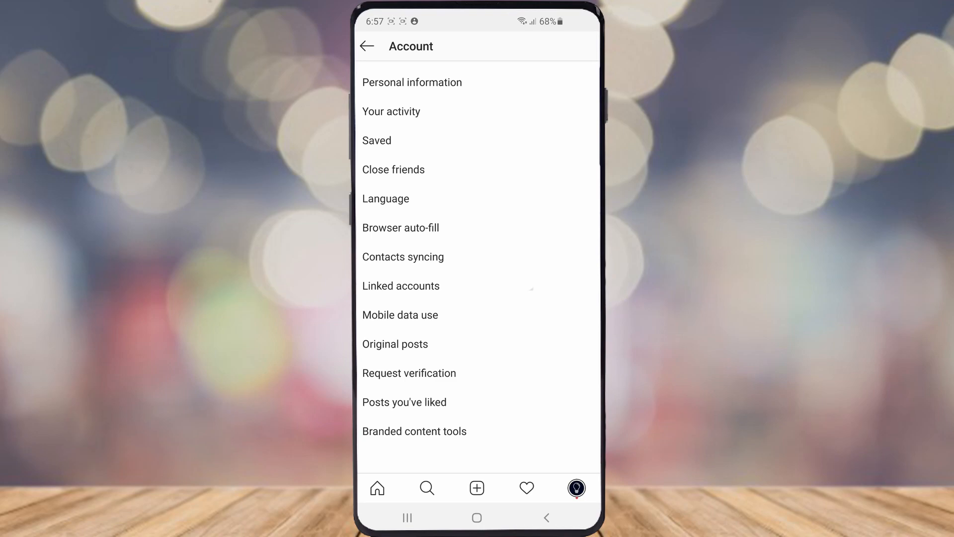
- Bring up Request verification and review its username, full name, category and ID photo fields
click(409, 373)
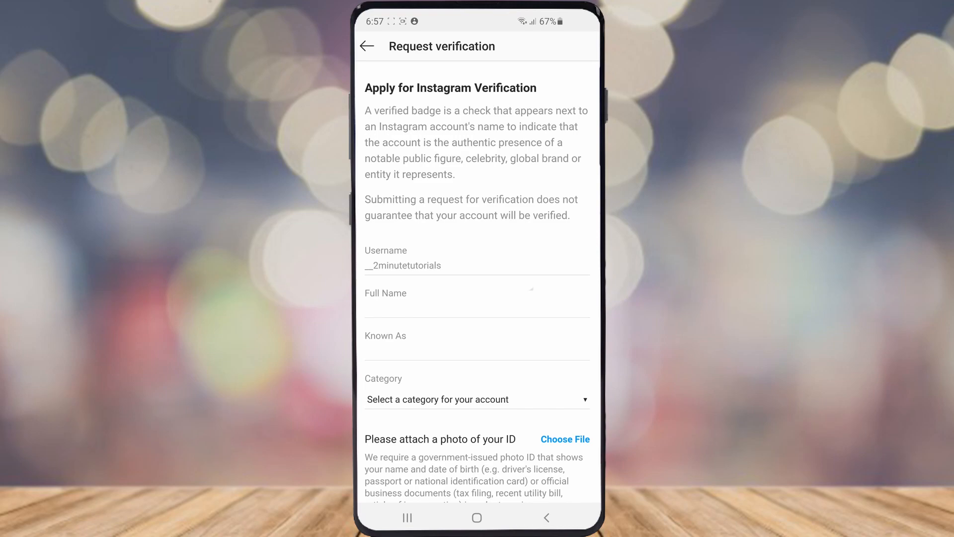
scroll(down, 3)
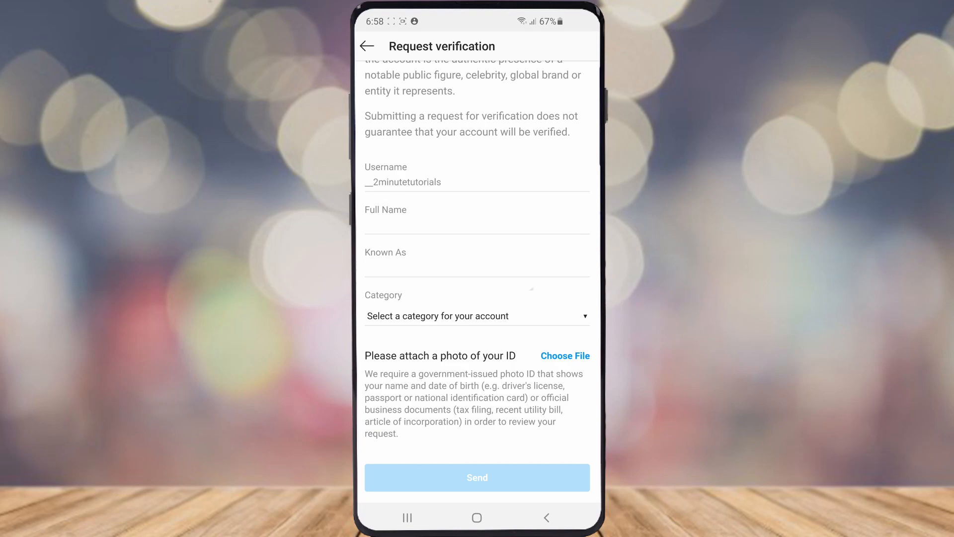